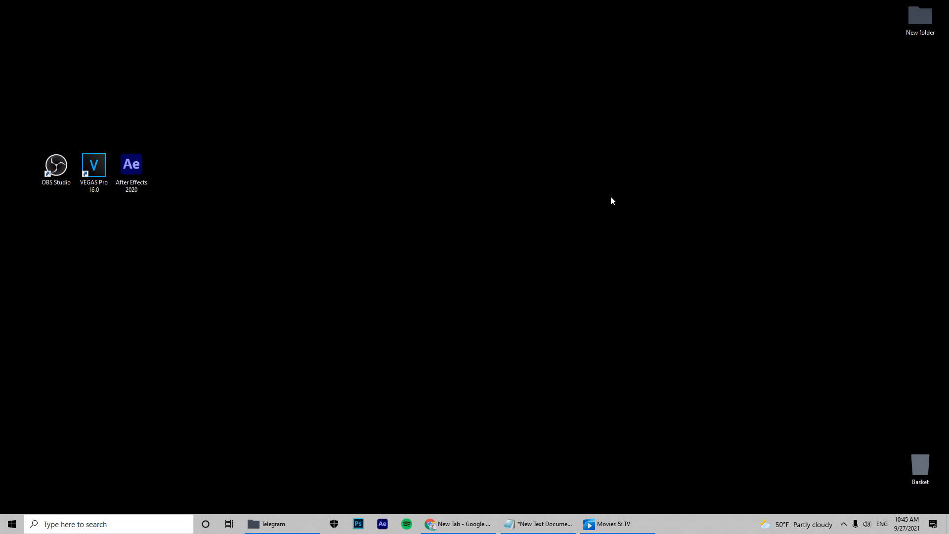
pyautogui.moveTo(508, 254)
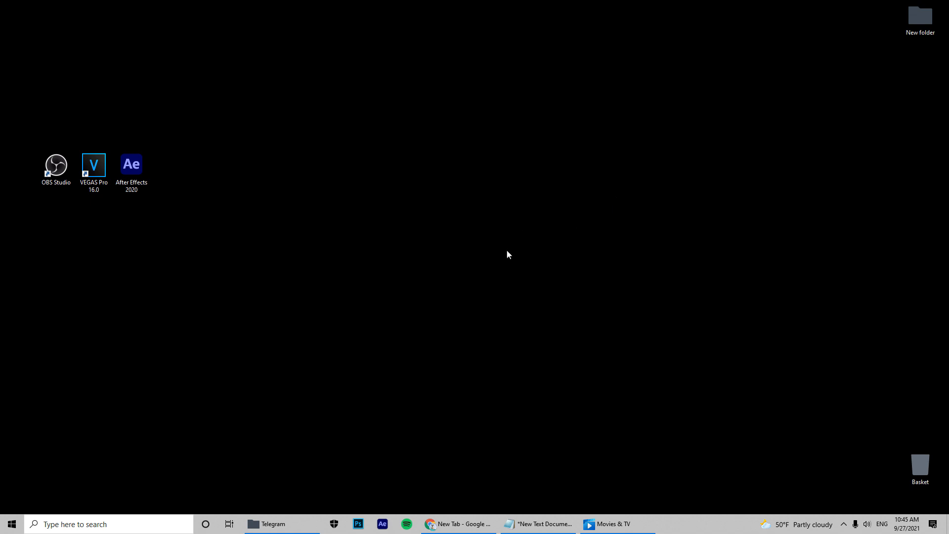
# Step: Search 'virus' from Start, open Virus & threat protection settings and approve the UAC prompt
pyautogui.click(12, 523)
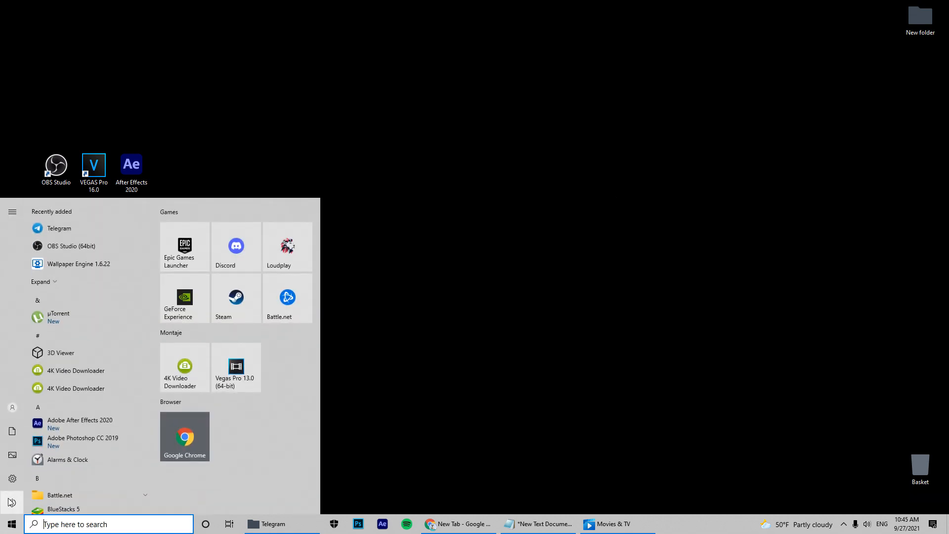
pyautogui.write('virus')
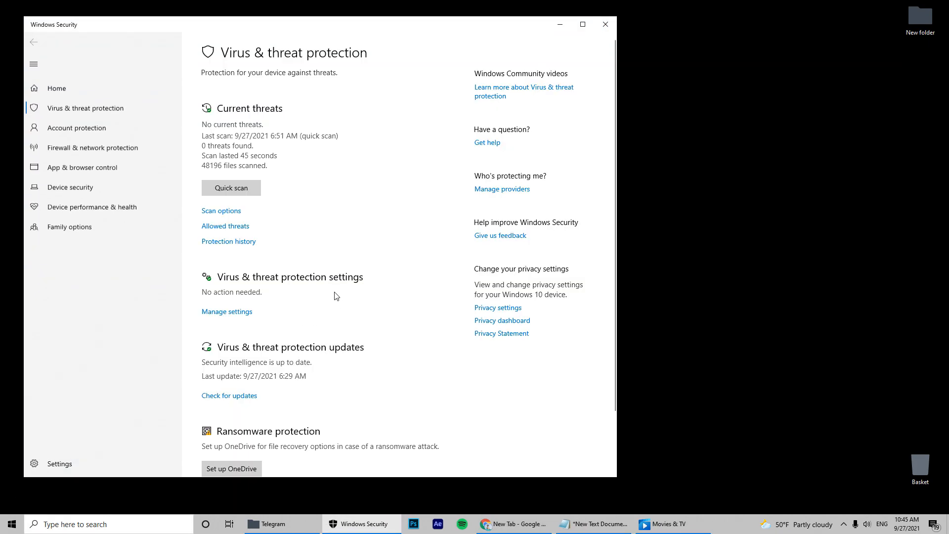
pyautogui.click(226, 311)
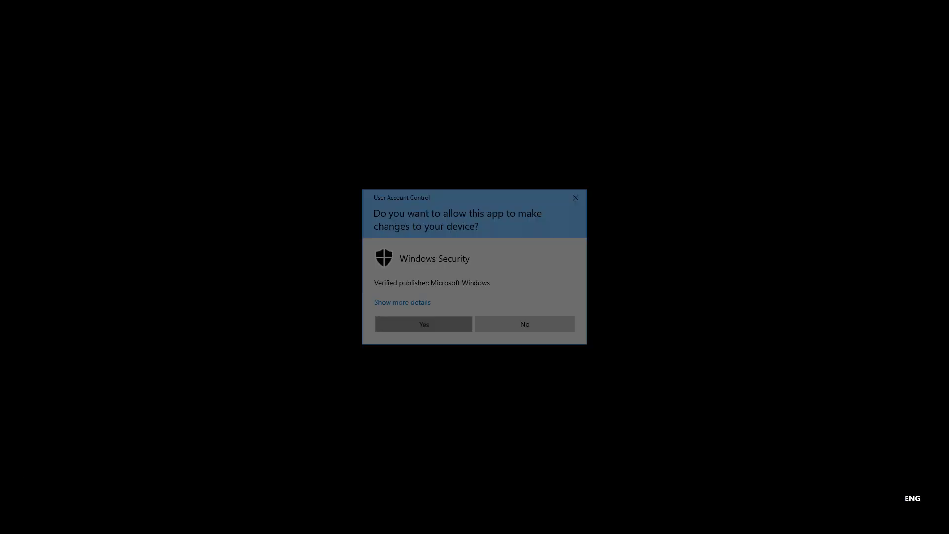
pyautogui.click(423, 325)
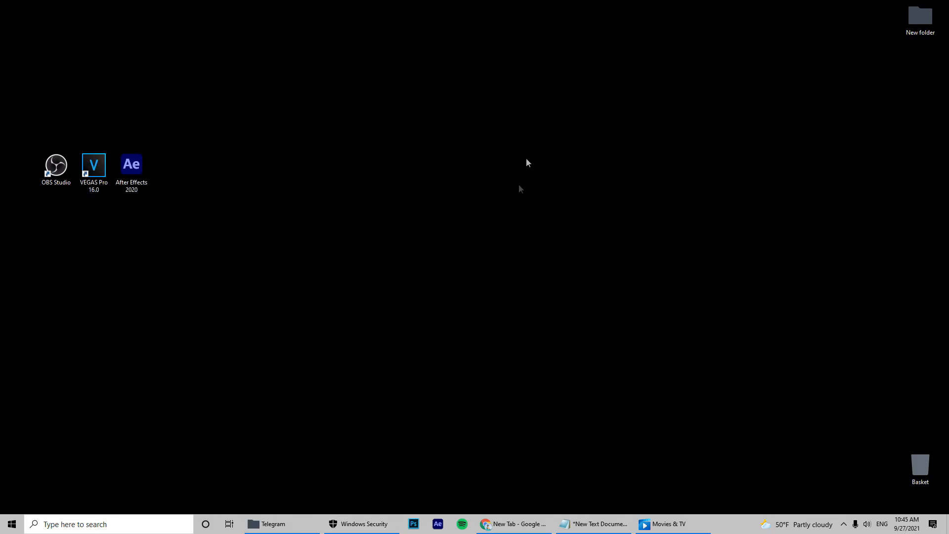
# Step: Load the MediaFire link in Chrome and start downloading the Adobe Photoshop CC 2021 x64 archive
pyautogui.click(483, 524)
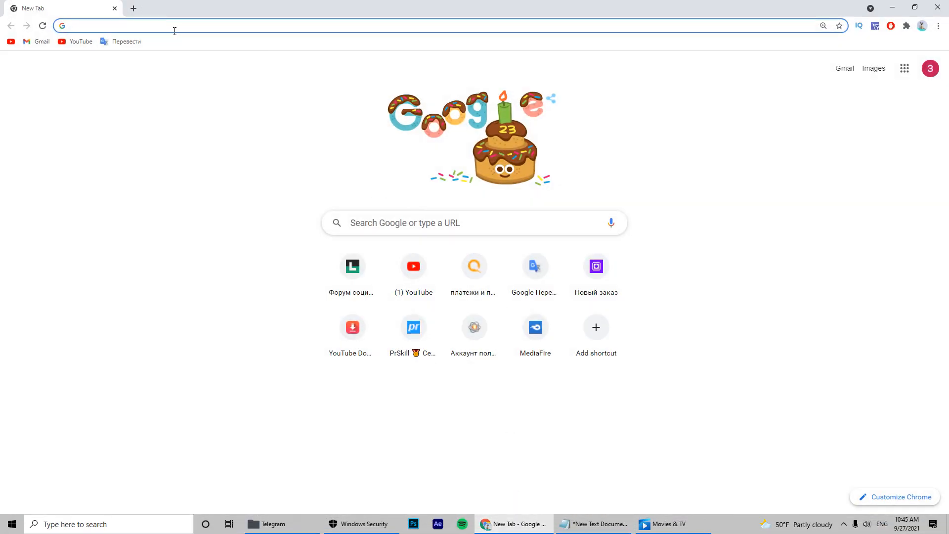
pyautogui.write('https://www.mediafire.com/file/2imr3qr87oxd5fy/Adobe+Photoshop+CC+2021+v20.0.0+(x64)+++Crack+[CracksNow].zip/file')
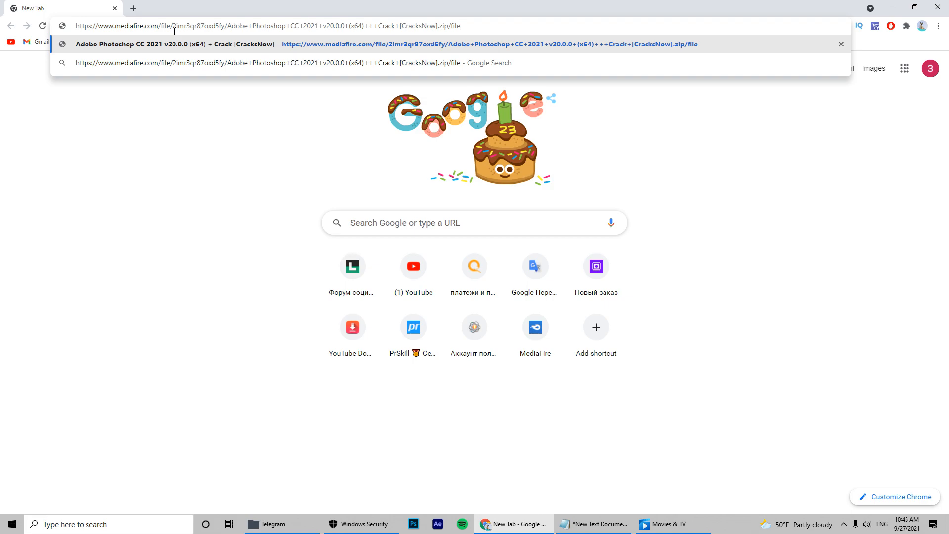
pyautogui.press('Enter')
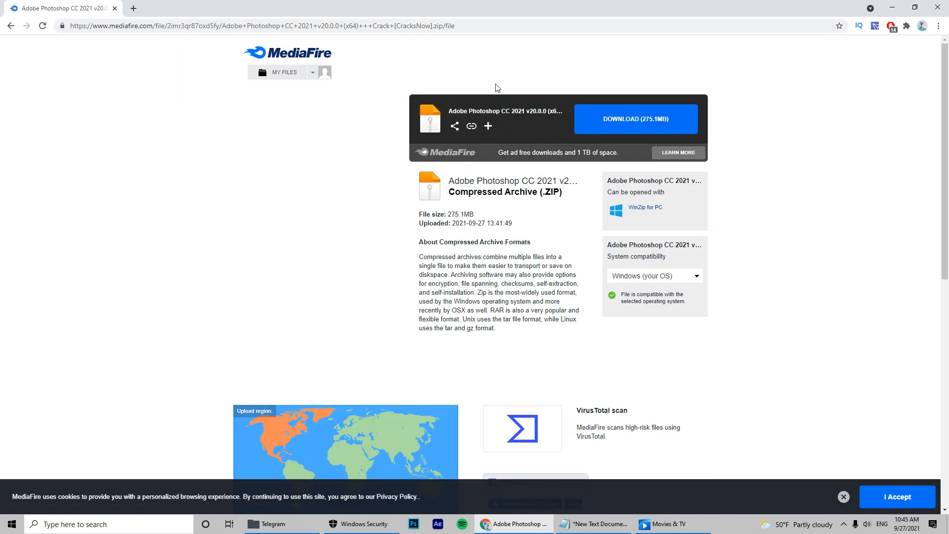
pyautogui.click(636, 119)
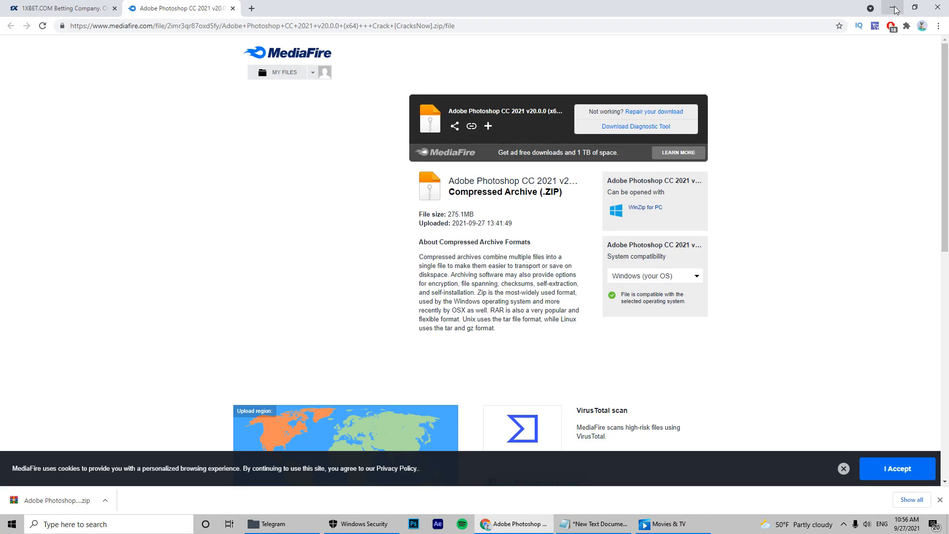
pyautogui.moveTo(666, 177)
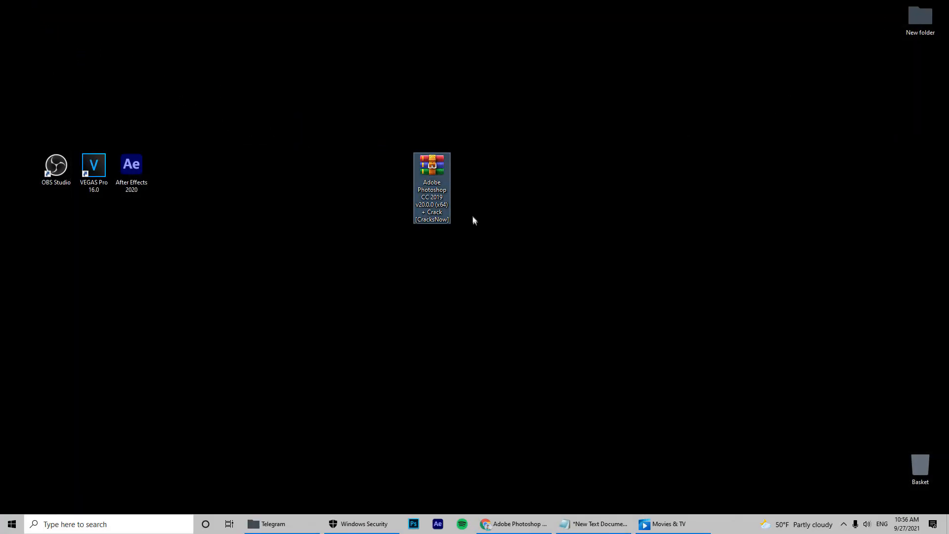
pyautogui.rightClick(432, 172)
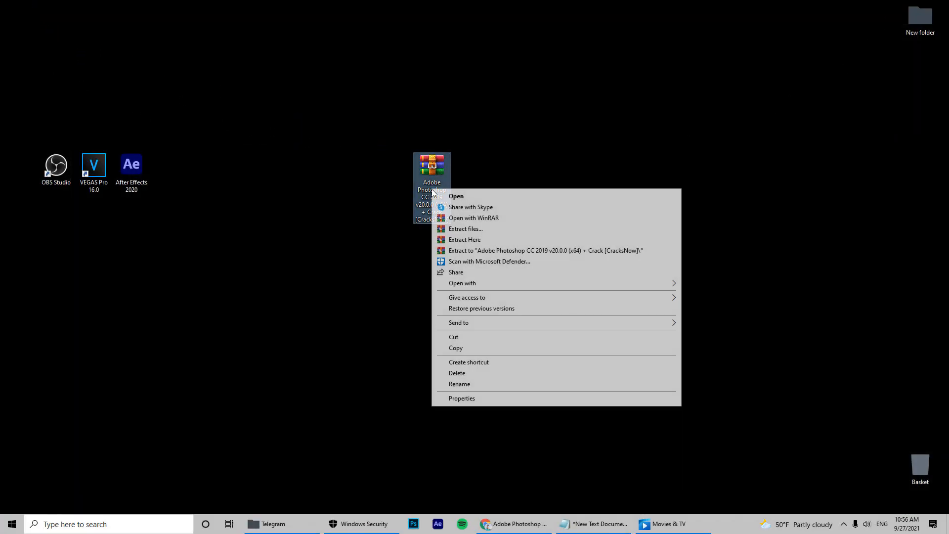
pyautogui.click(463, 239)
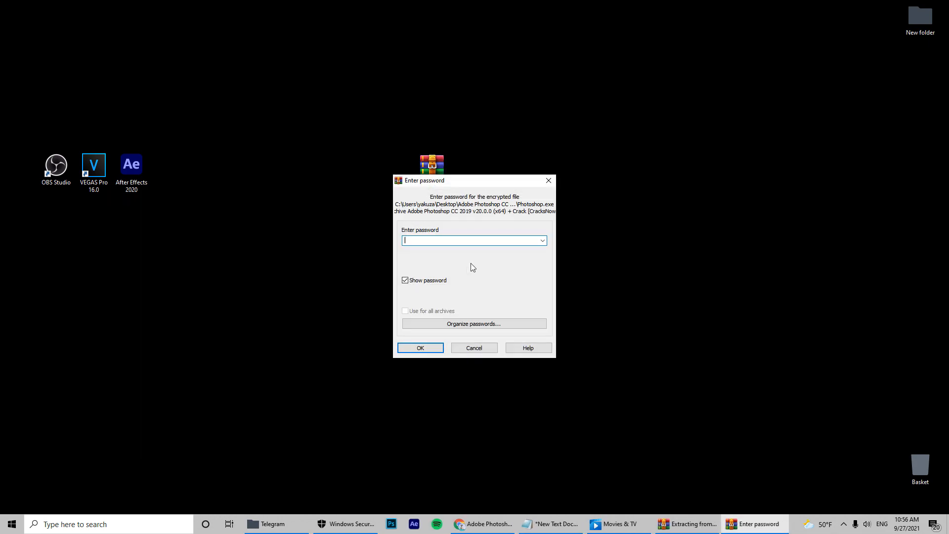
pyautogui.write('123')
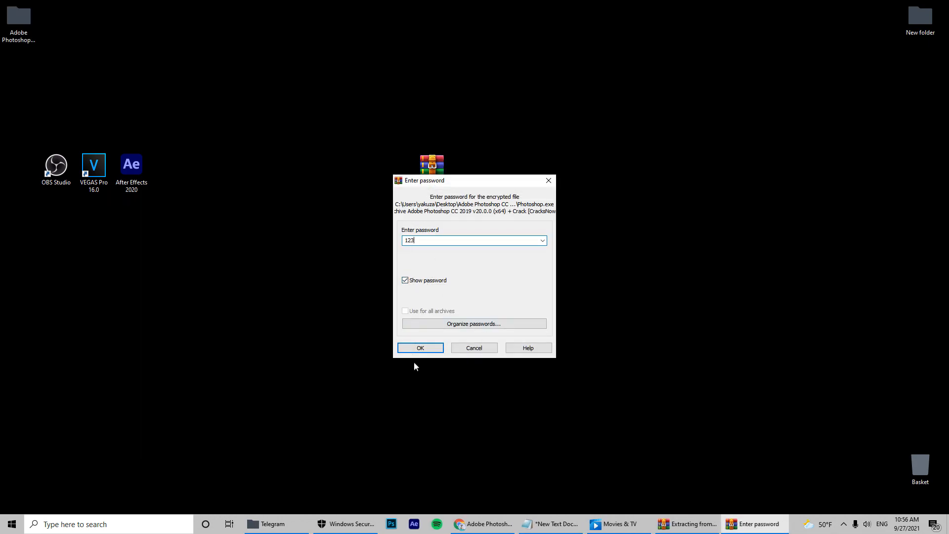
pyautogui.click(420, 347)
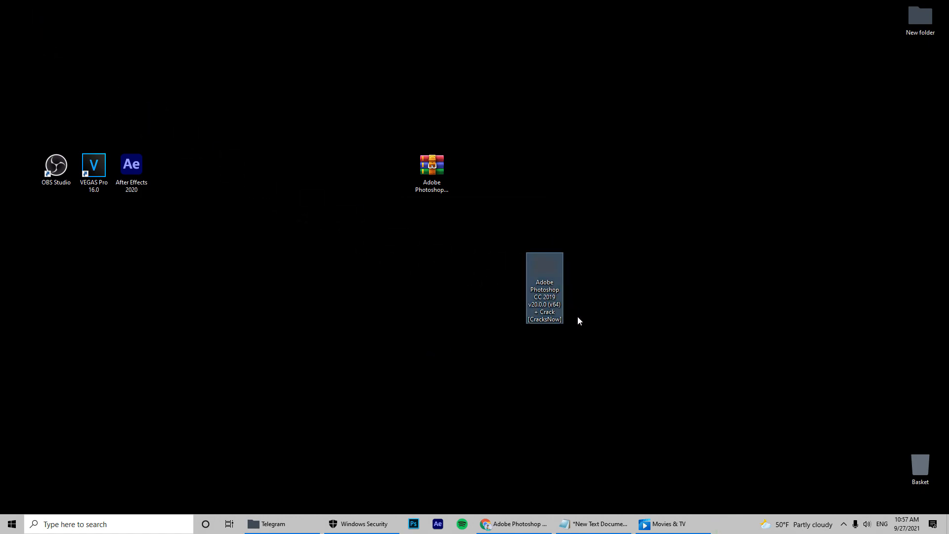
# Step: Launch Set-up from the extracted folder and dismiss its Update required screen
pyautogui.doubleClick(545, 297)
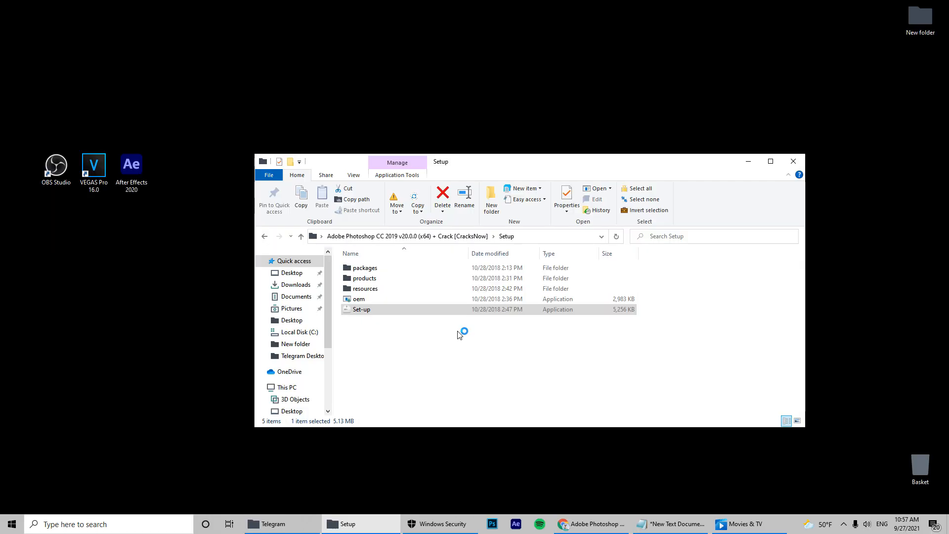
pyautogui.moveTo(506, 329)
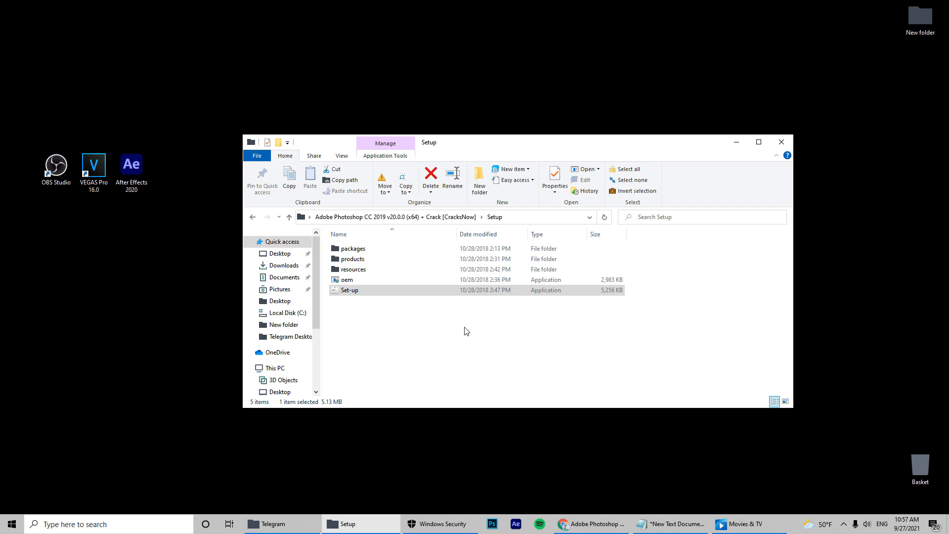
pyautogui.doubleClick(350, 289)
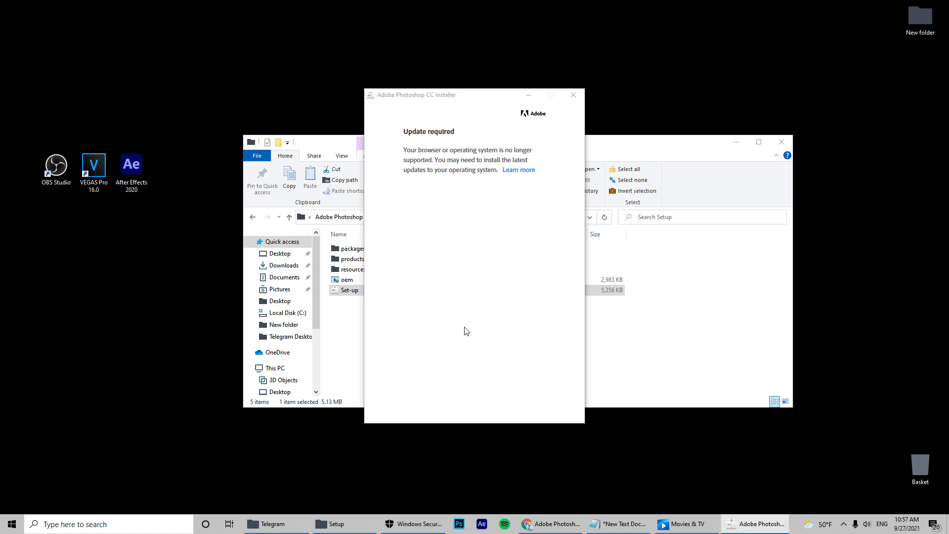
pyautogui.moveTo(504, 257)
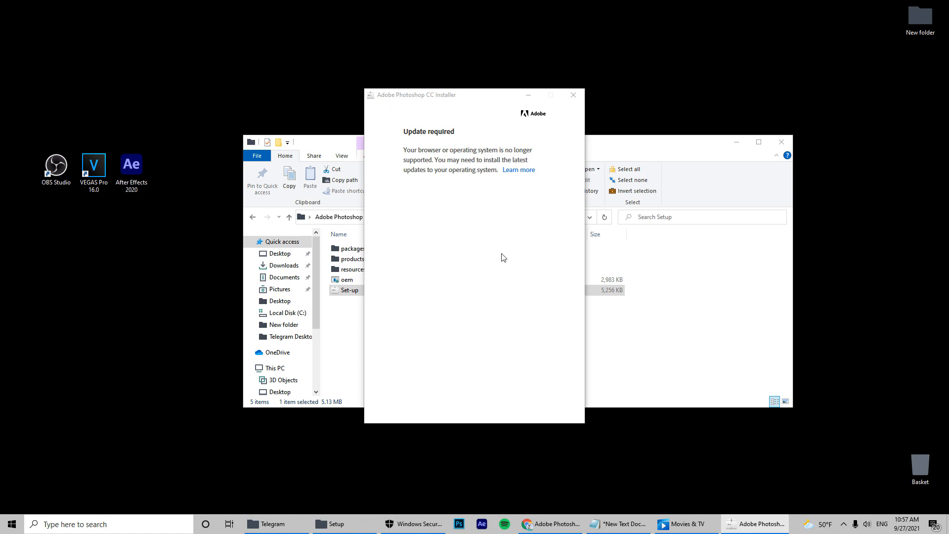
pyautogui.moveTo(441, 146)
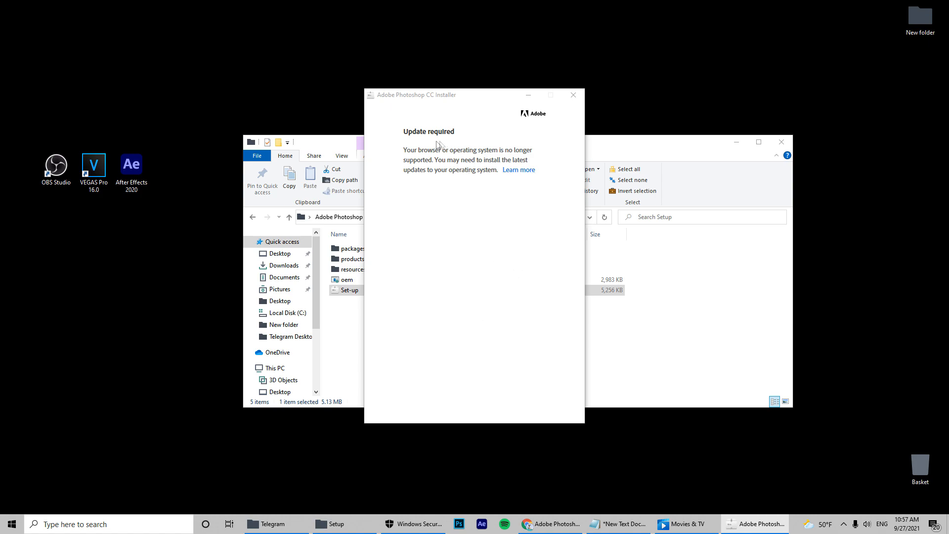
pyautogui.moveTo(590, 114)
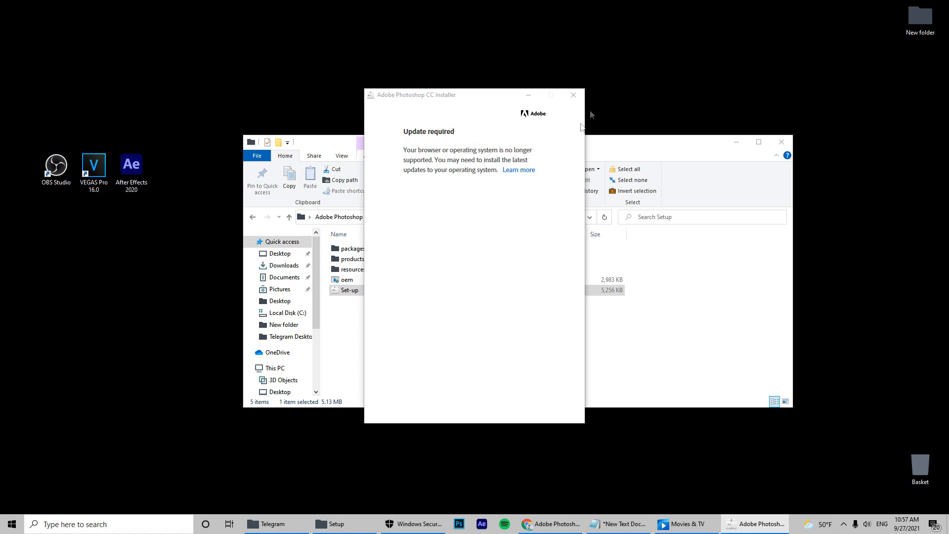
pyautogui.click(574, 95)
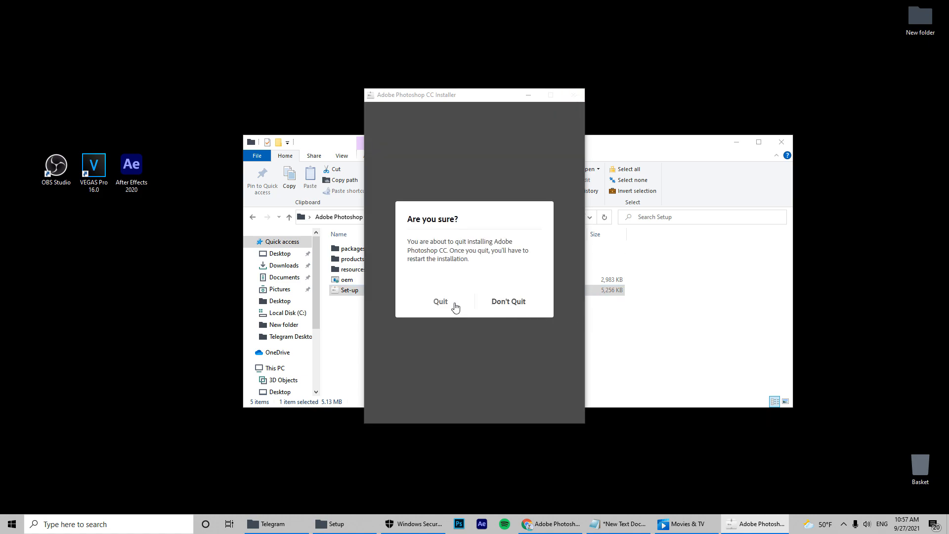
# Step: Quit the failed installer and go to Network & Internet settings from the tray icon
pyautogui.click(441, 301)
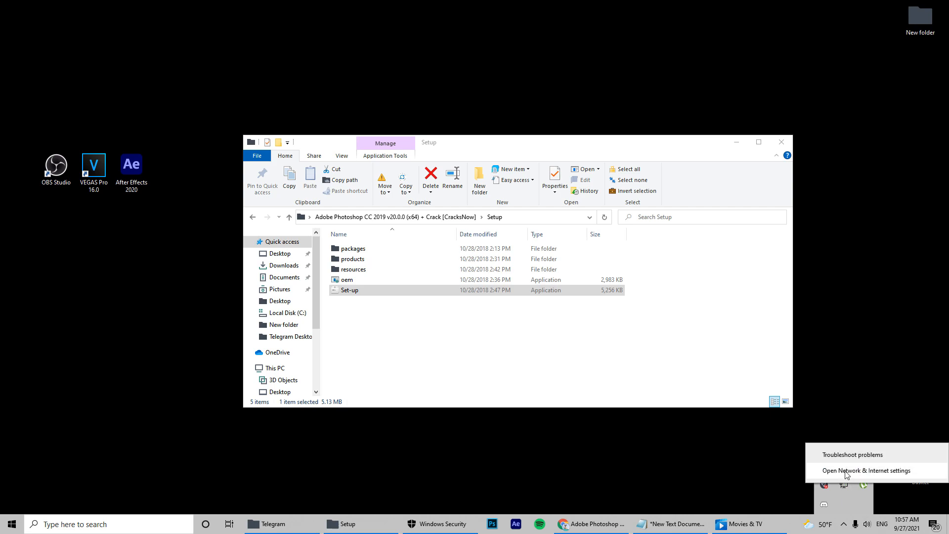
pyautogui.click(866, 471)
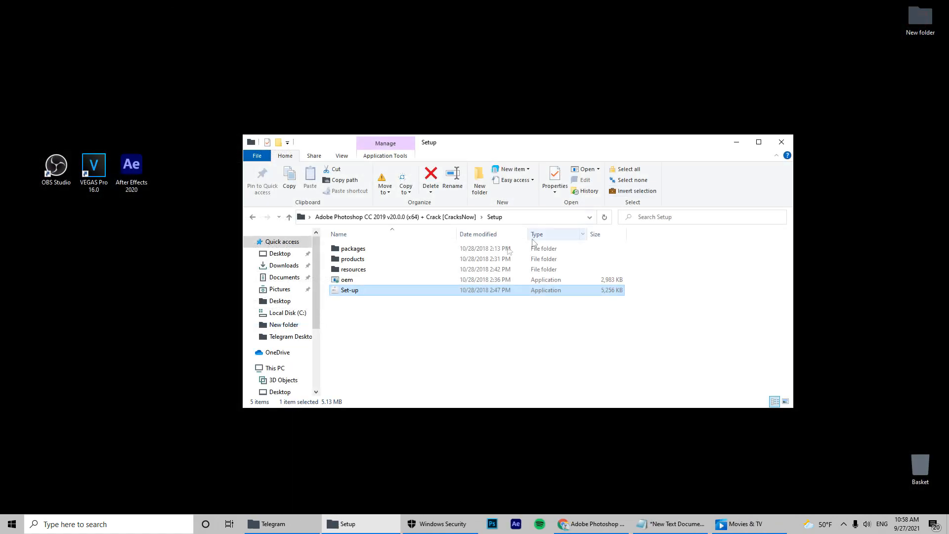
# Step: Relaunch Set-up and continue installing with English (North America) and the default location
pyautogui.doubleClick(349, 290)
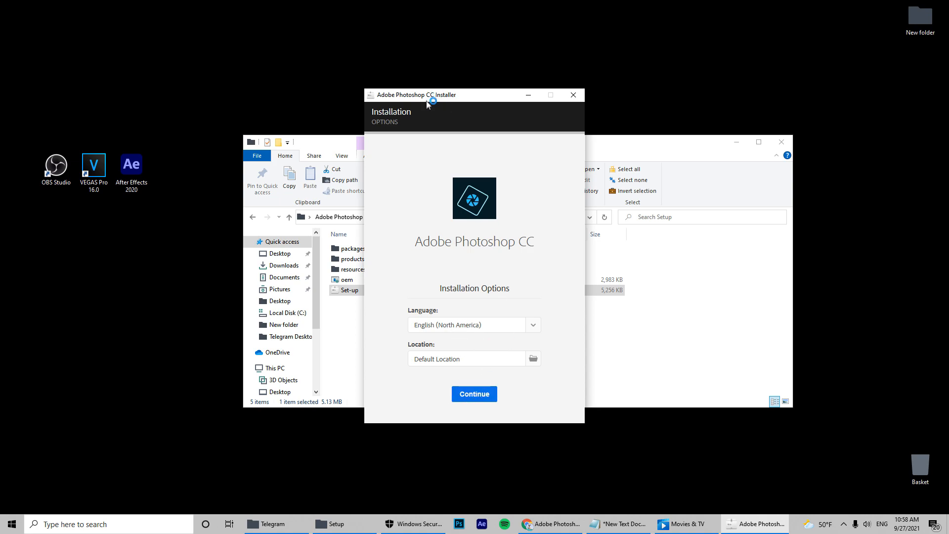
pyautogui.click(474, 393)
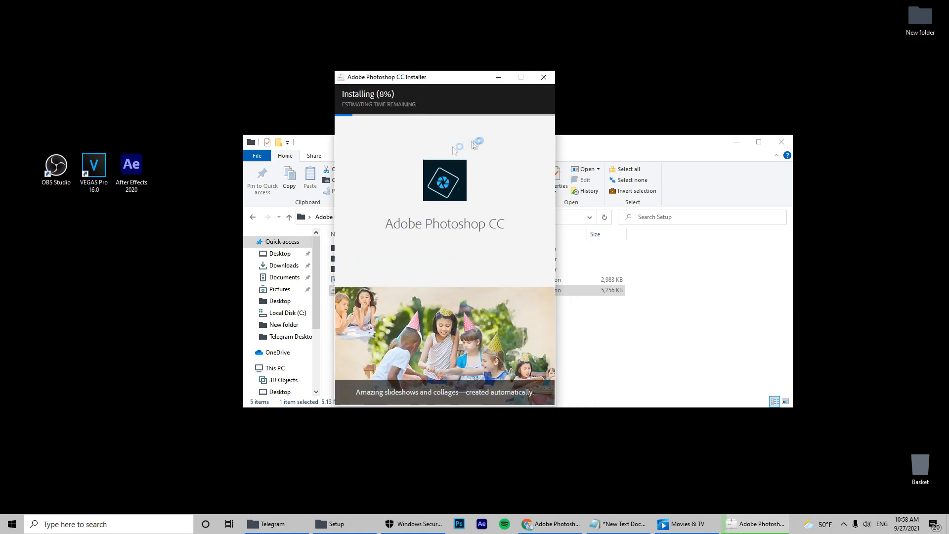